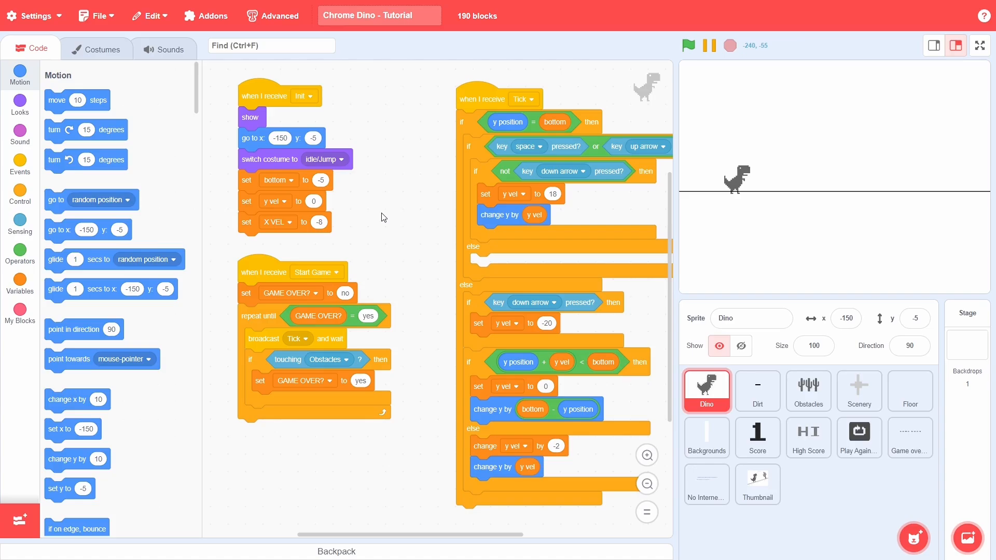
- Create the HIGH SCORE variable and set it to 0 in the Stage's green-flag script
left_click(978, 44)
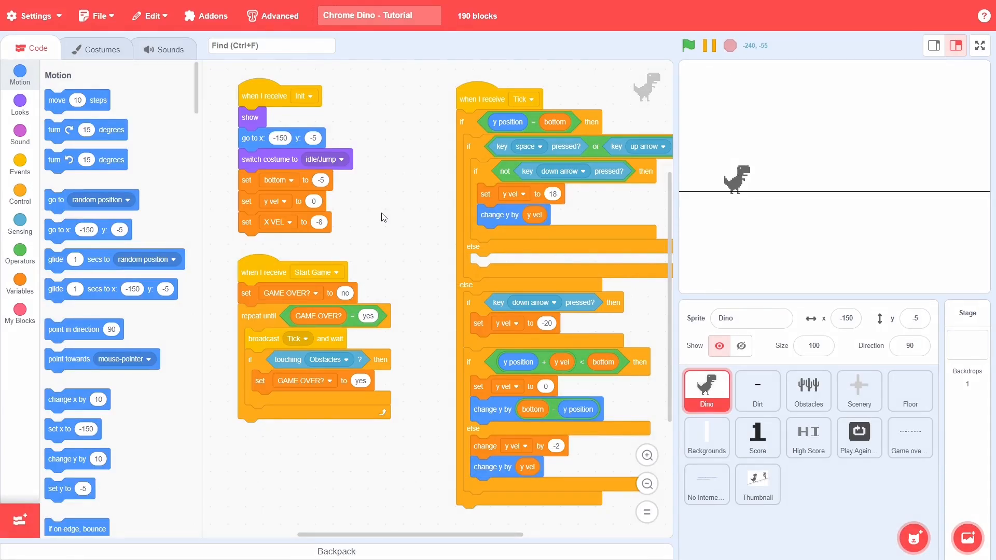
left_click(965, 312)
type("HIGH SCO")
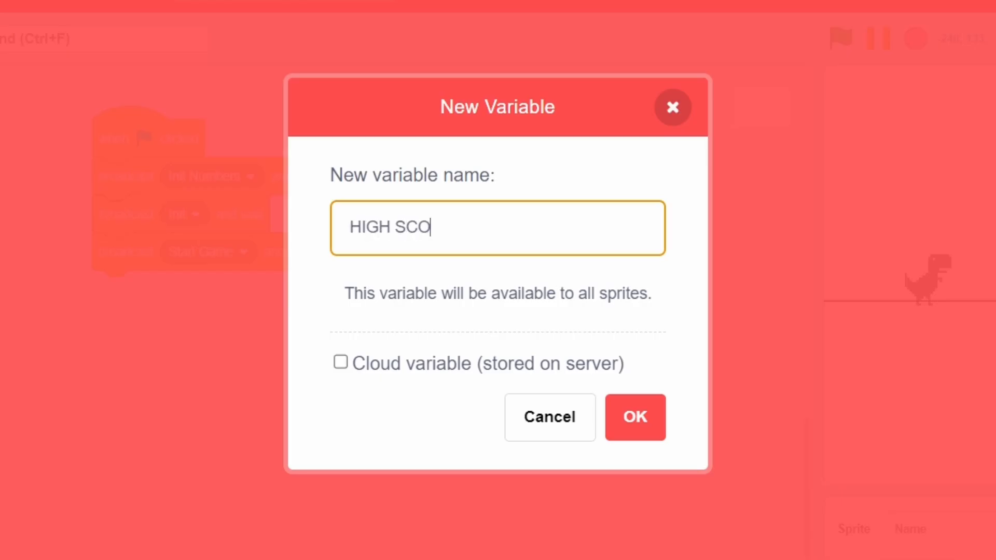
left_click(632, 417)
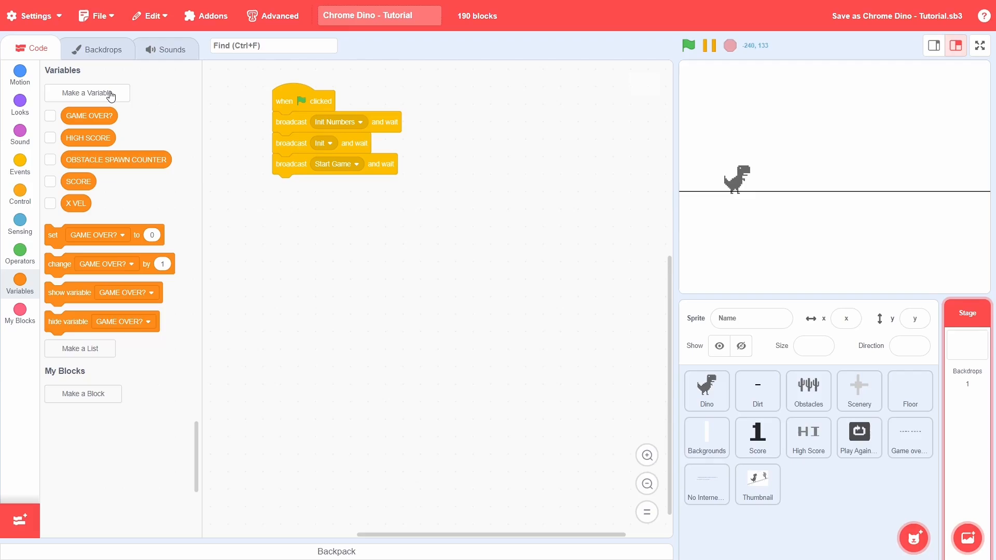
left_click(324, 122)
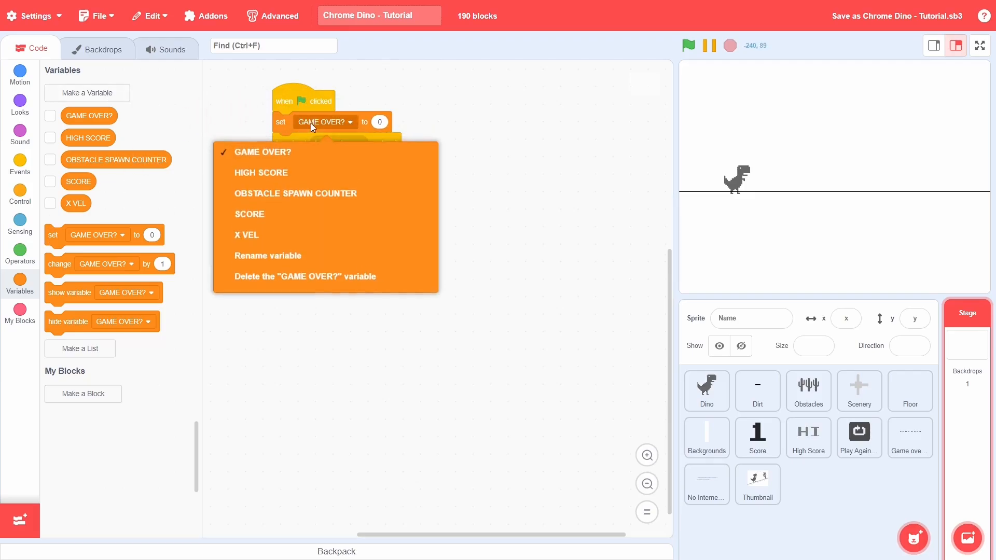
left_click(259, 172)
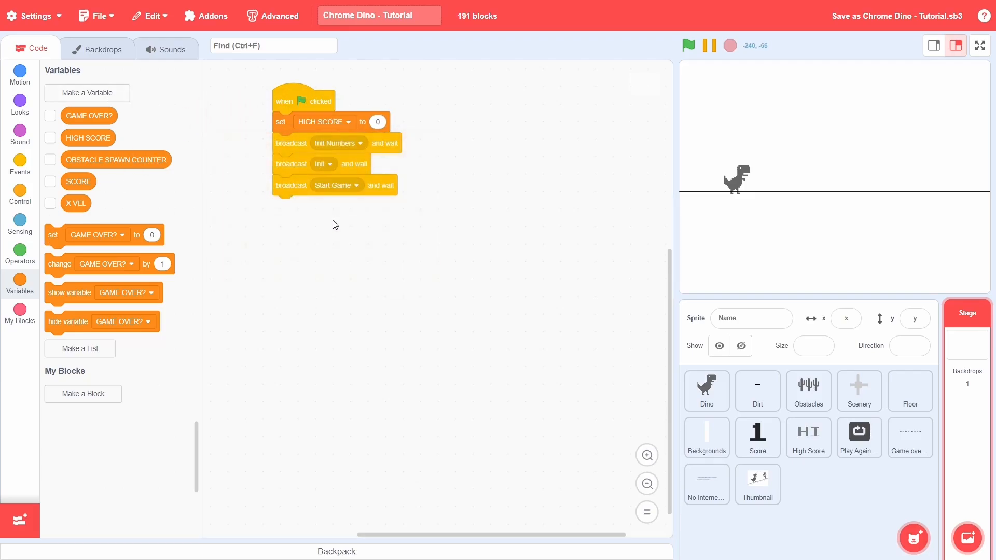
- Create a custom block 'Change High Score' on the Dino sprite
left_click(705, 390)
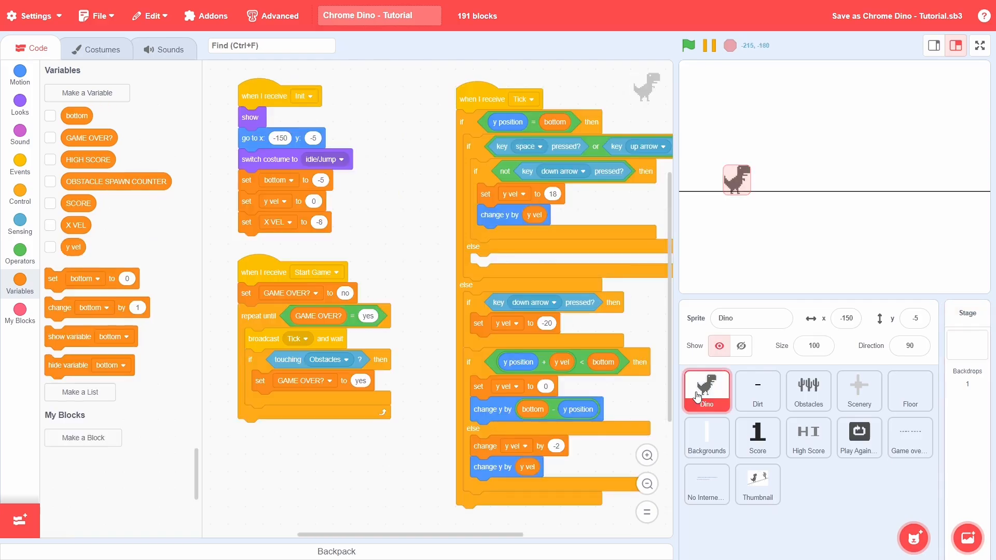
left_click(83, 438)
type("Change High Score")
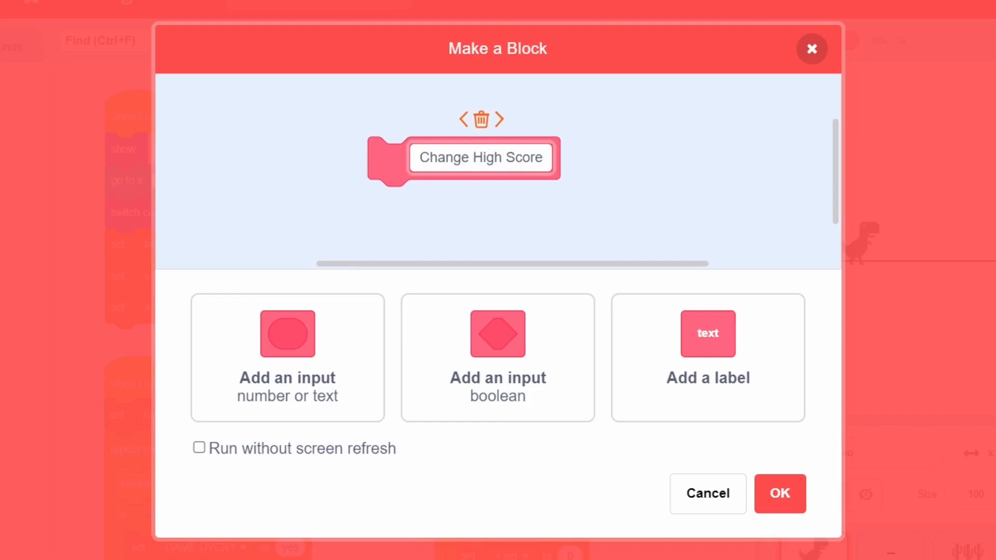
mouse_move(780, 493)
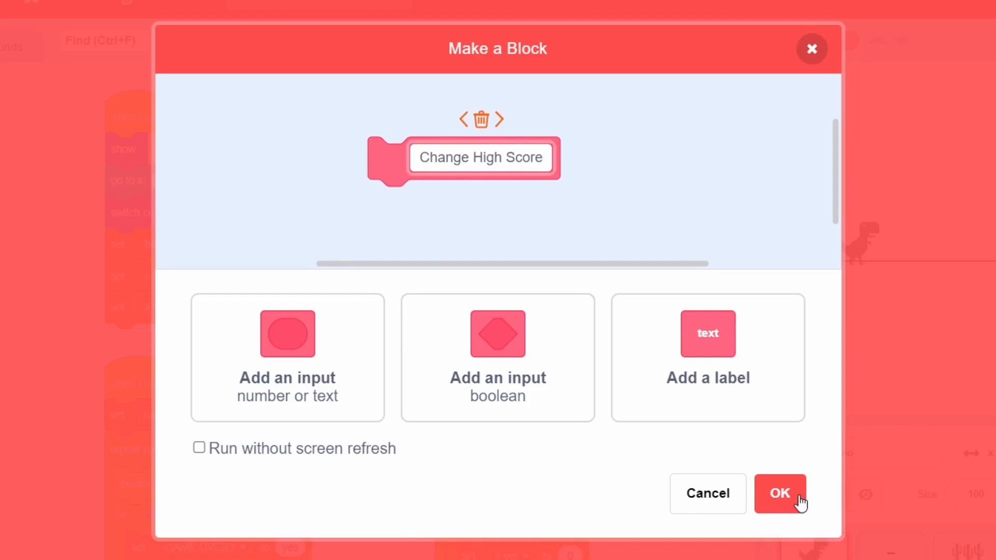
left_click(779, 494)
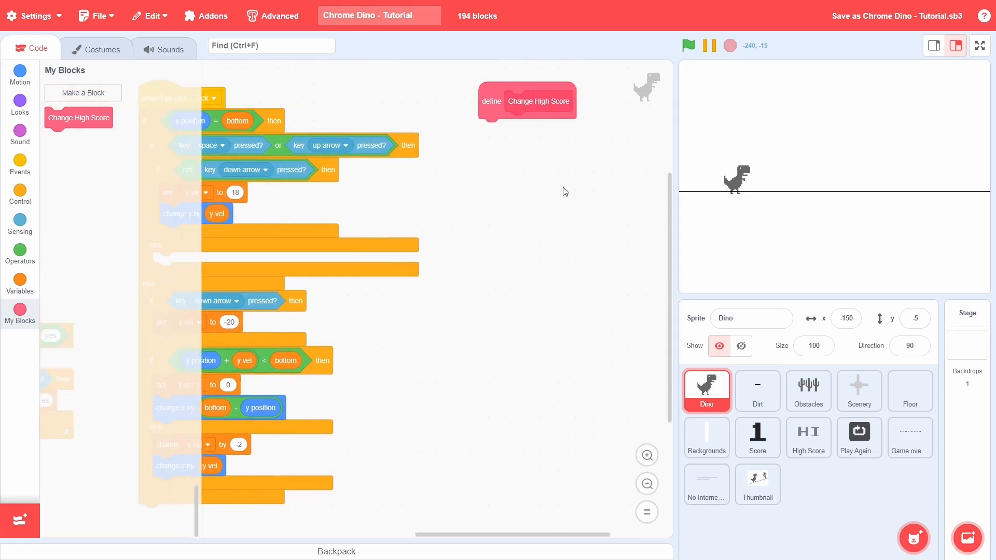
- Set HIGH SCORE to SCORE inside the if SCORE > HIGH SCORE check
left_click(646, 456)
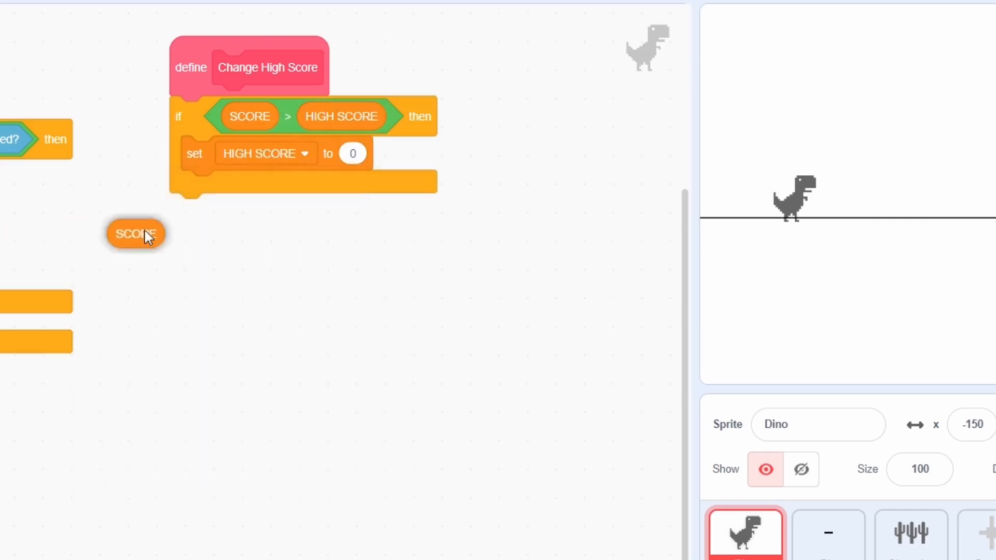
left_click_drag(134, 234, 352, 154)
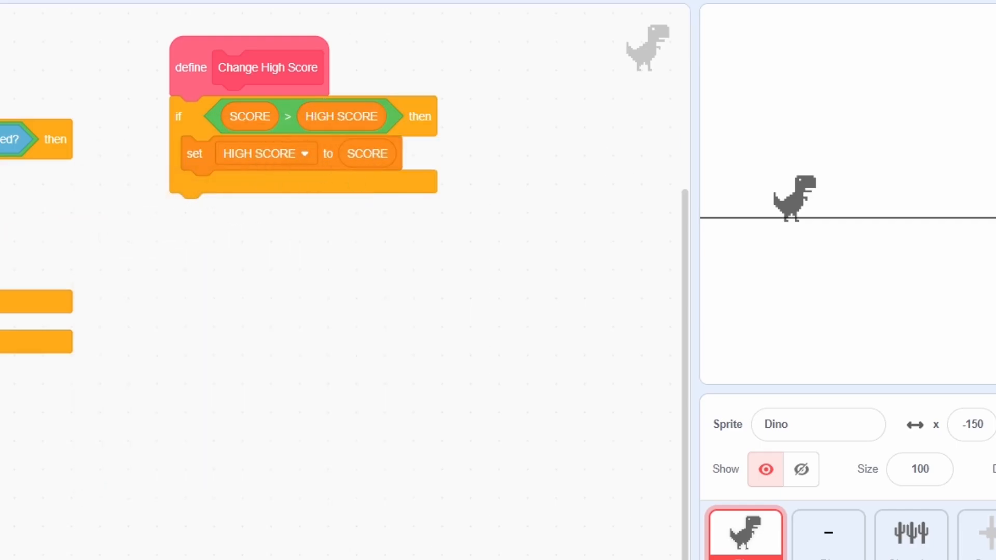
- Broadcast a new message 'Update High Score Pos' and wait at the end of the definition
left_click(254, 211)
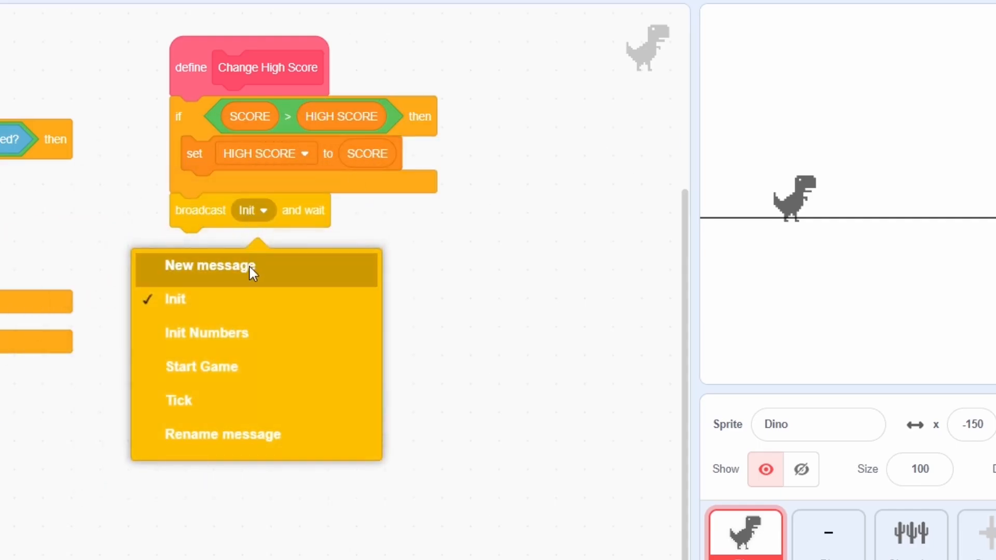
left_click(210, 265)
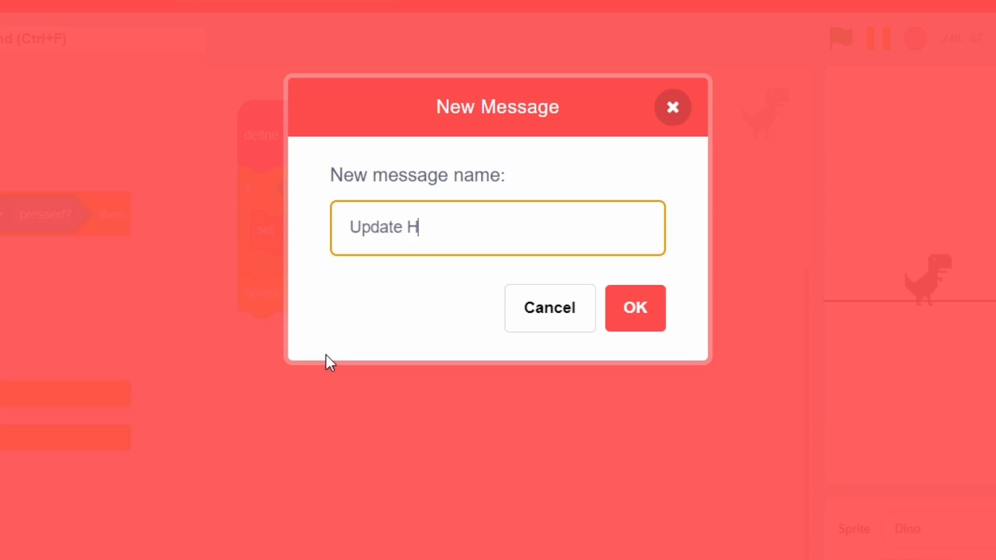
type("igh Score Pos")
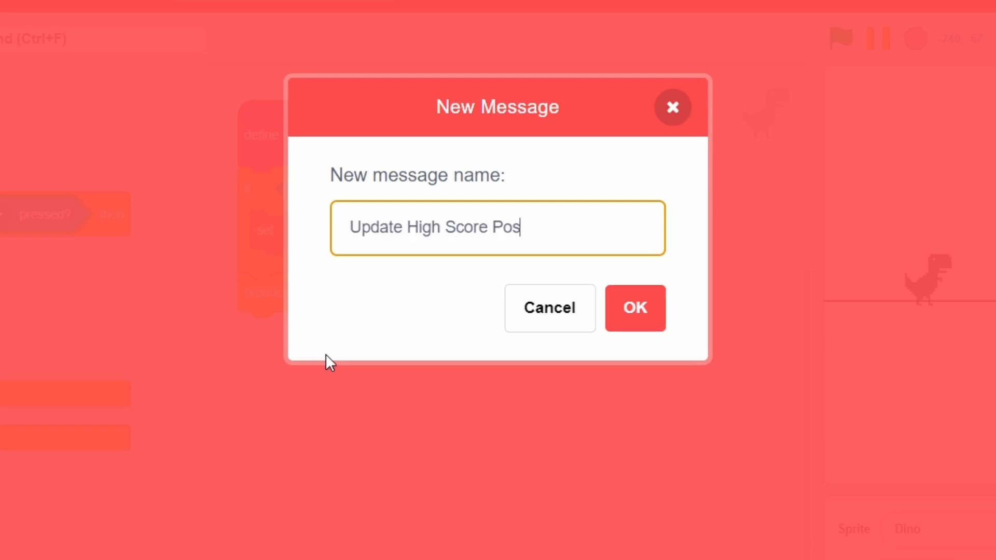
left_click(632, 308)
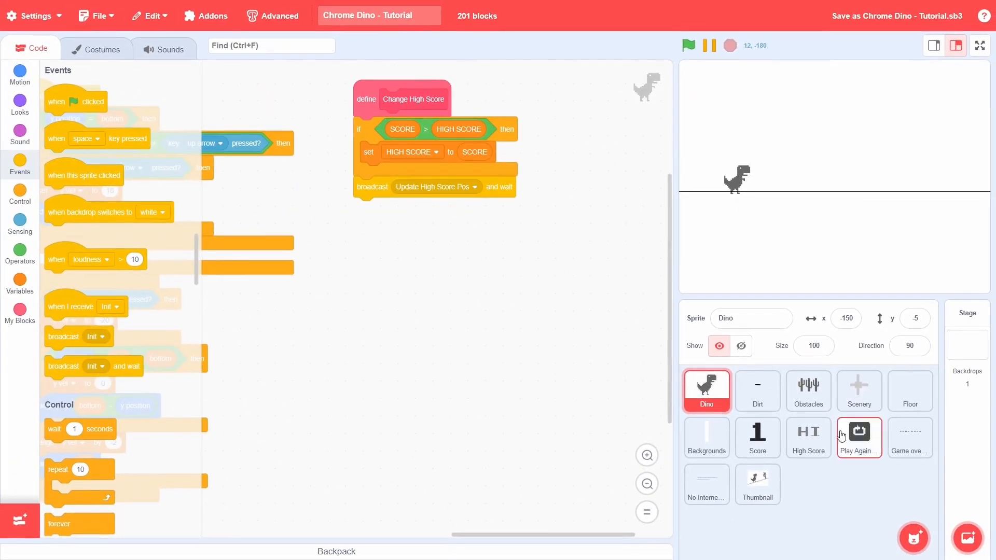
- Create a sprite-only 'place' variable and set it to 1 before a repeat 5 loop in Init Numbers
left_click(807, 438)
type("plac")
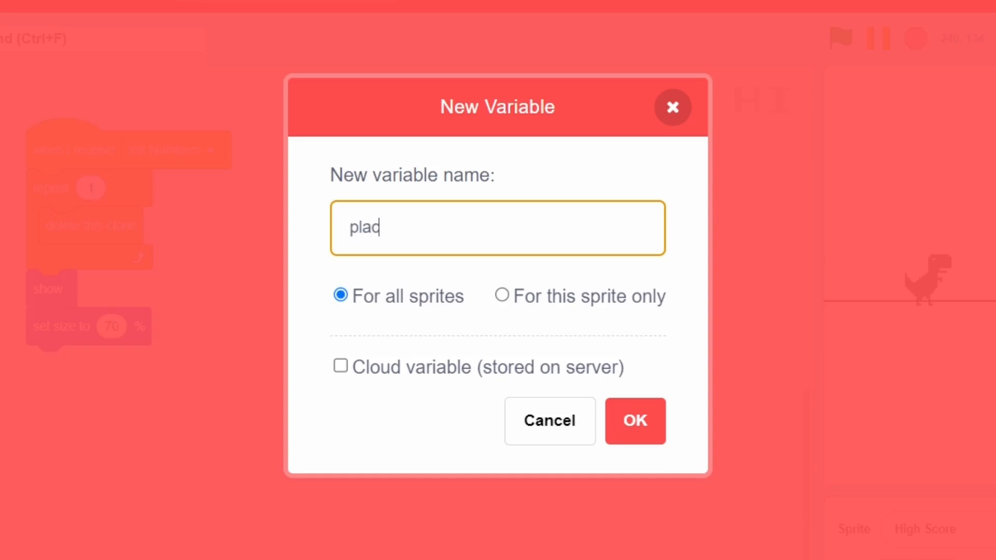
left_click(502, 296)
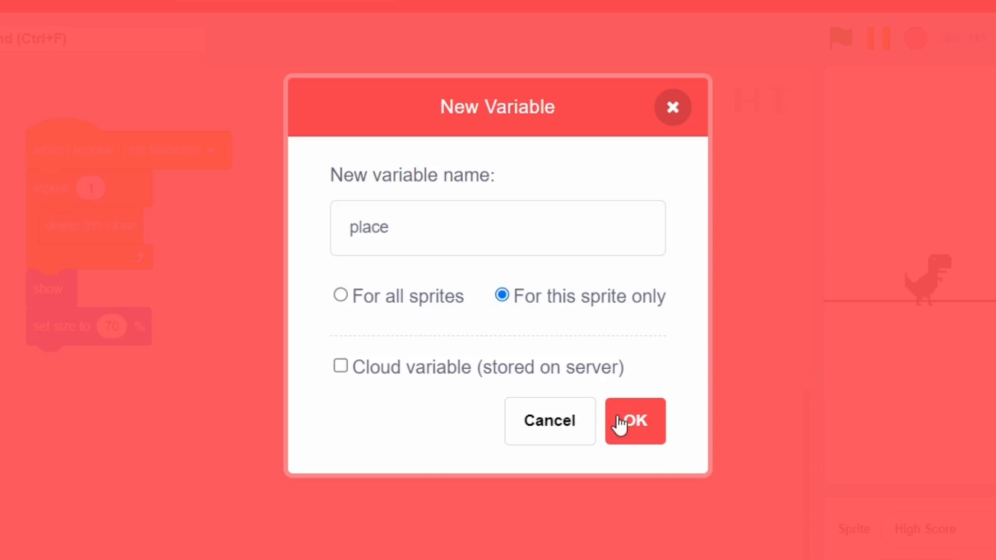
left_click(634, 420)
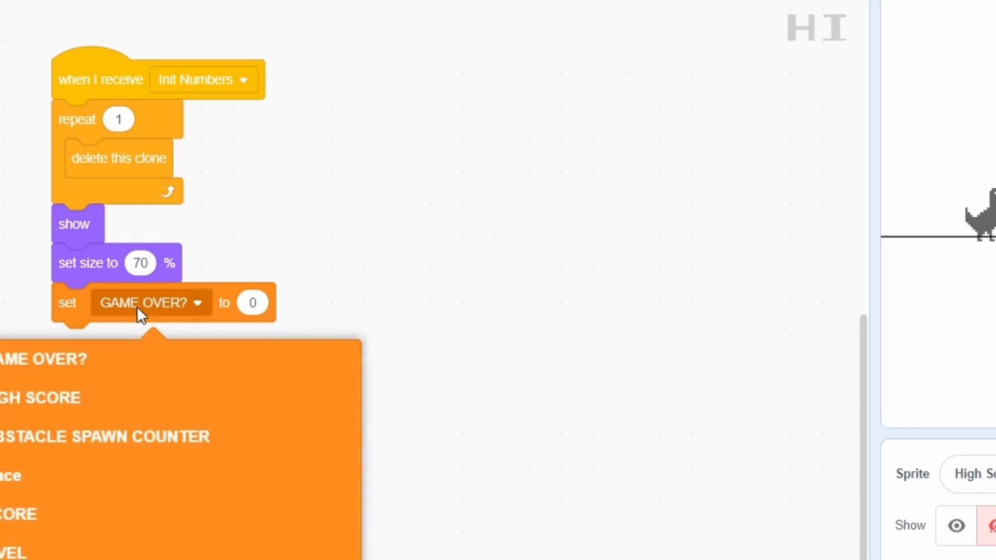
left_click(8, 475)
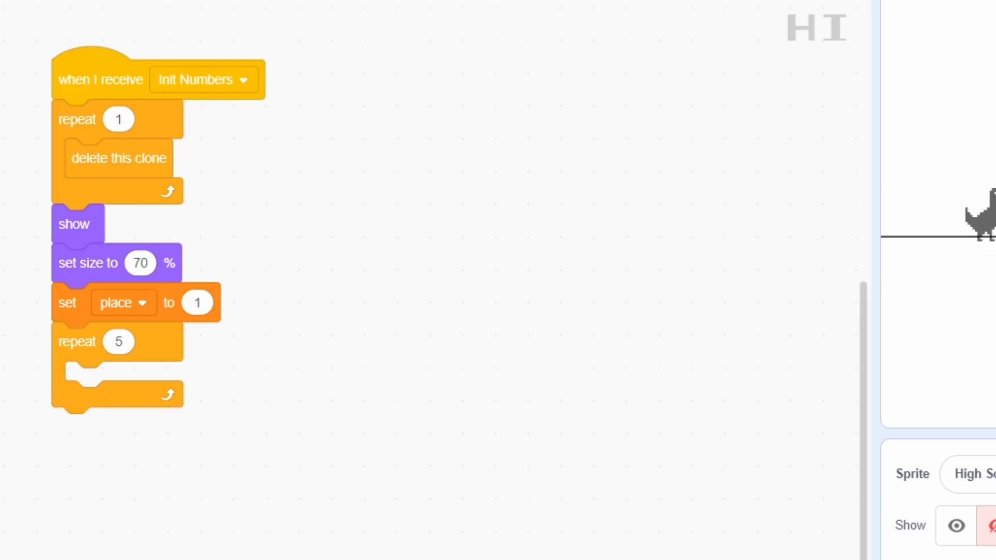
left_click(180, 420)
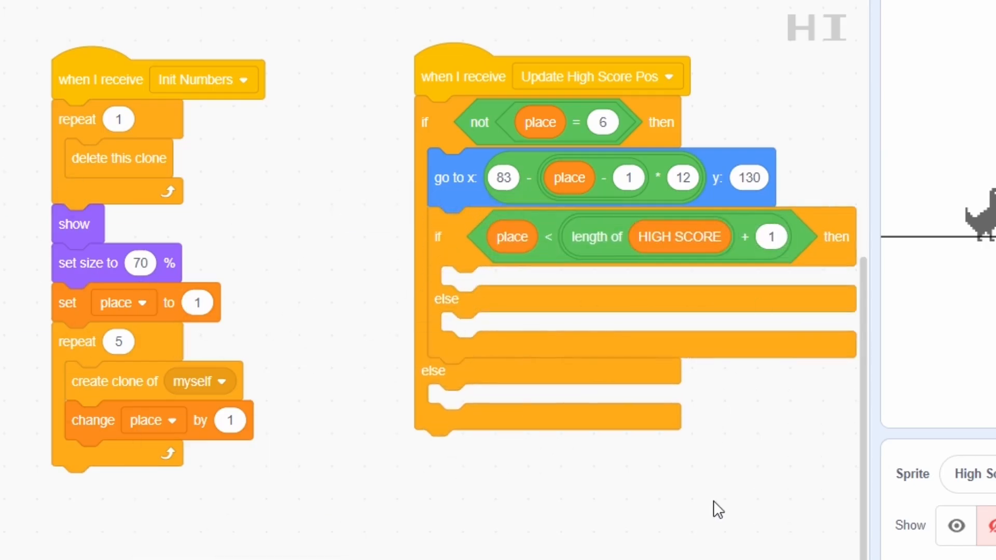
- Choose costume 1 in the digit clone's switch costume block
left_click(578, 332)
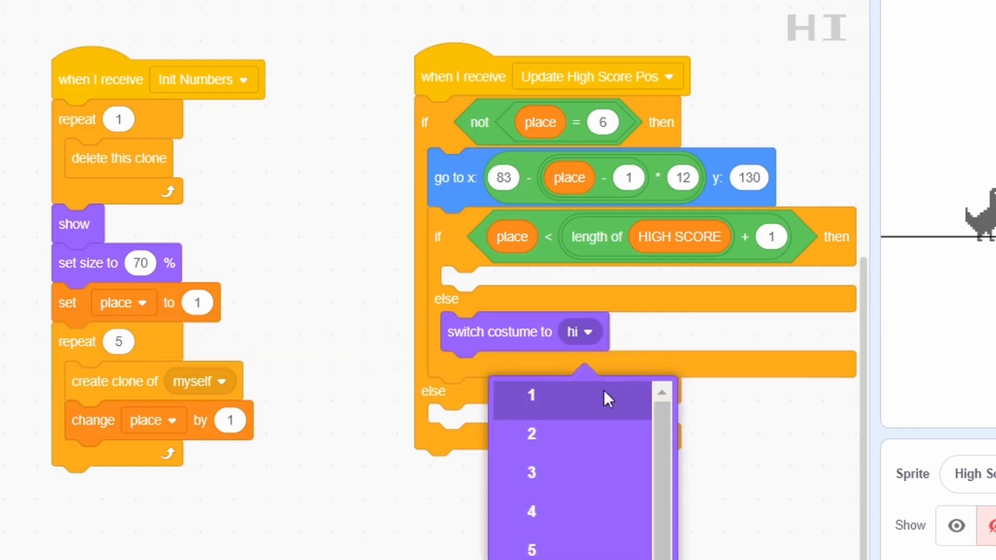
left_click(530, 394)
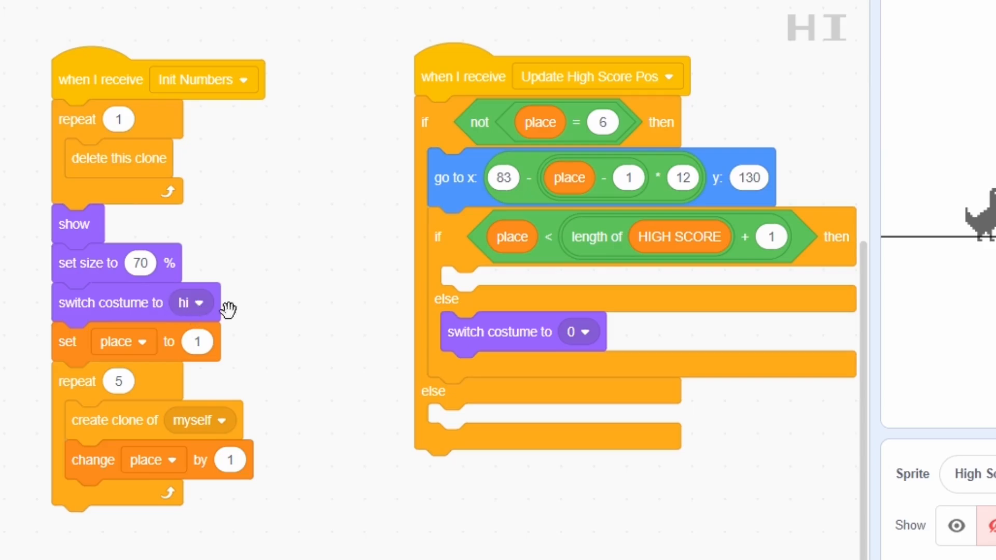
mouse_move(321, 324)
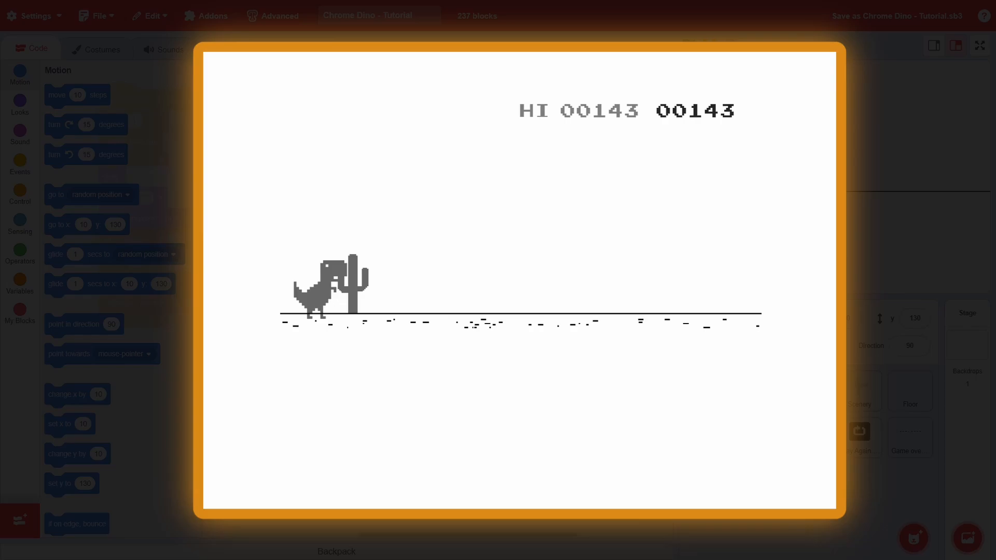
- Leave the full-screen game preview after checking the HI score display
left_click(979, 45)
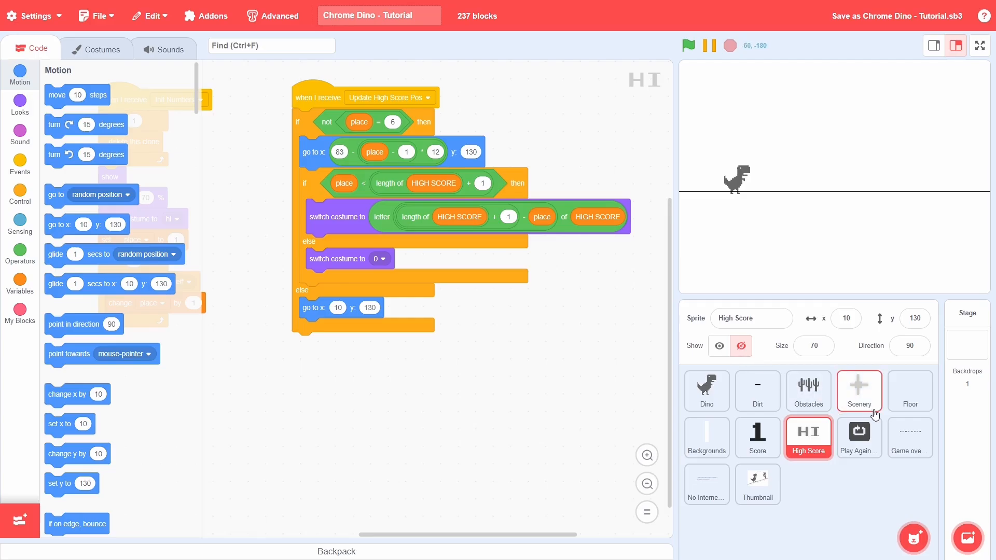
- Select the Scenery sprite and start making a new variable for it
left_click(858, 391)
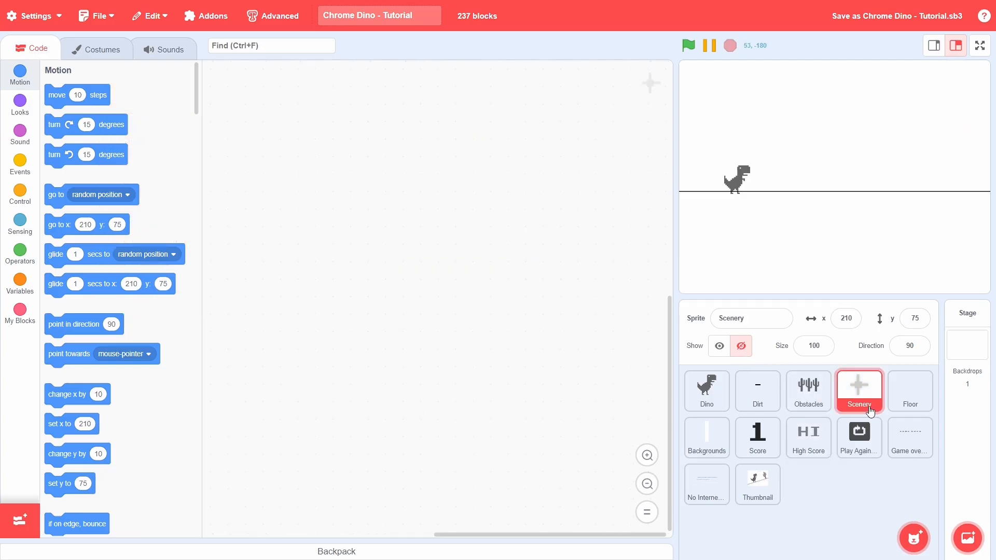
mouse_move(268, 263)
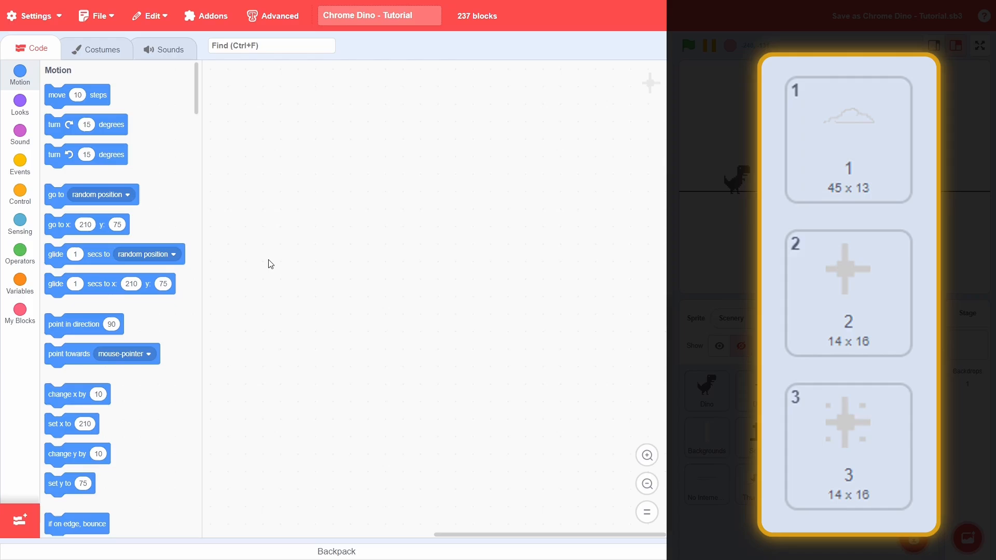
left_click(19, 164)
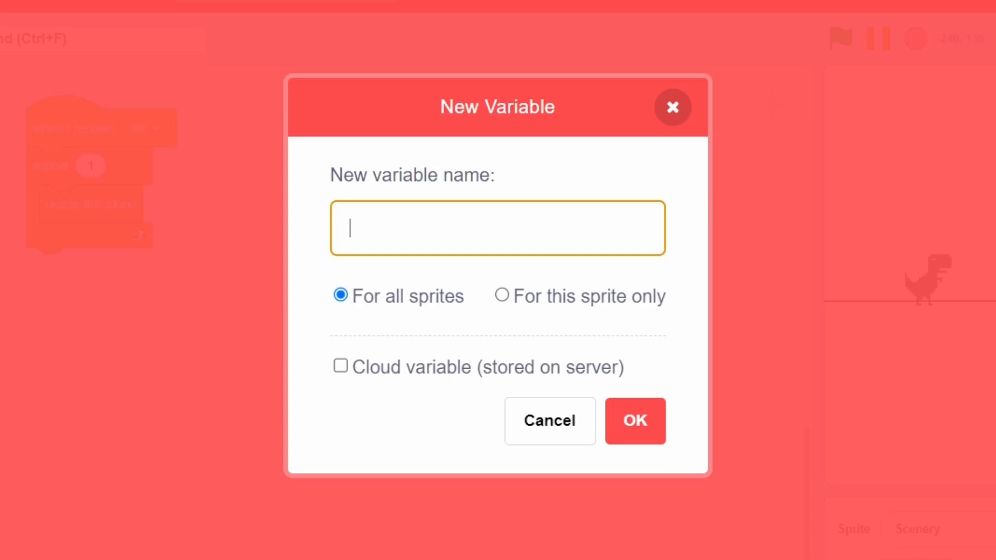
- Create the sprite-only 'clone?' variable and the SCENERY SPAWN COUNTER variable for Scenery
type("clone?")
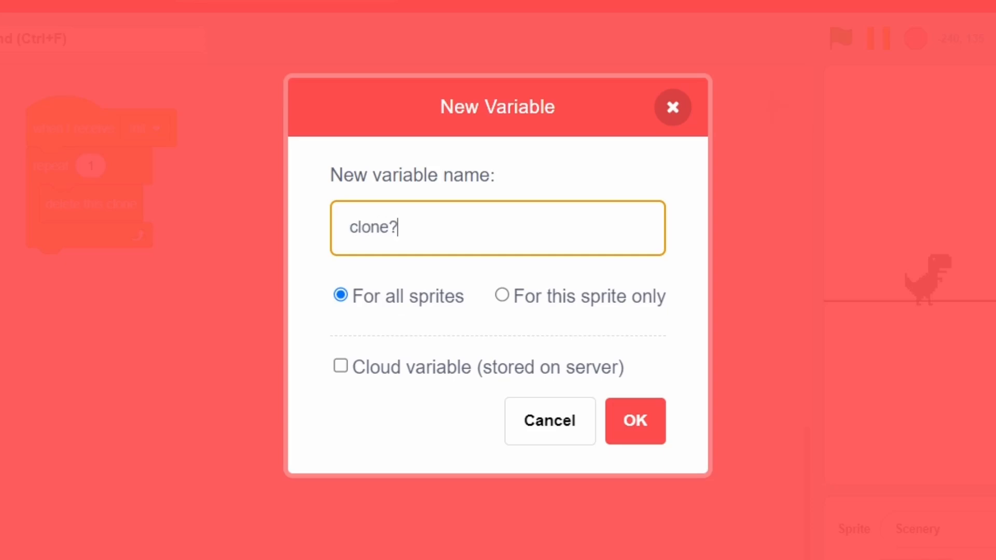
left_click(502, 296)
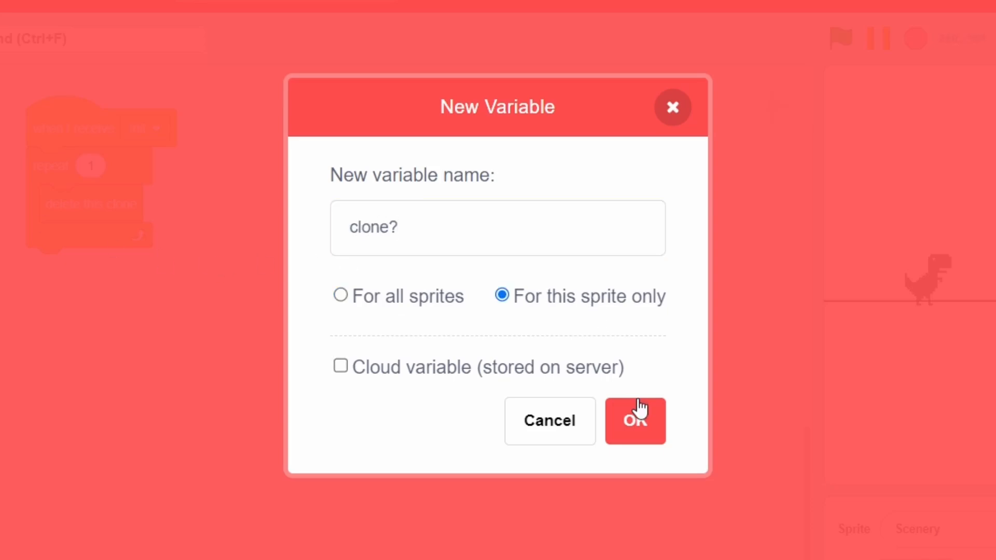
left_click(635, 420)
type("SCENERY SPA")
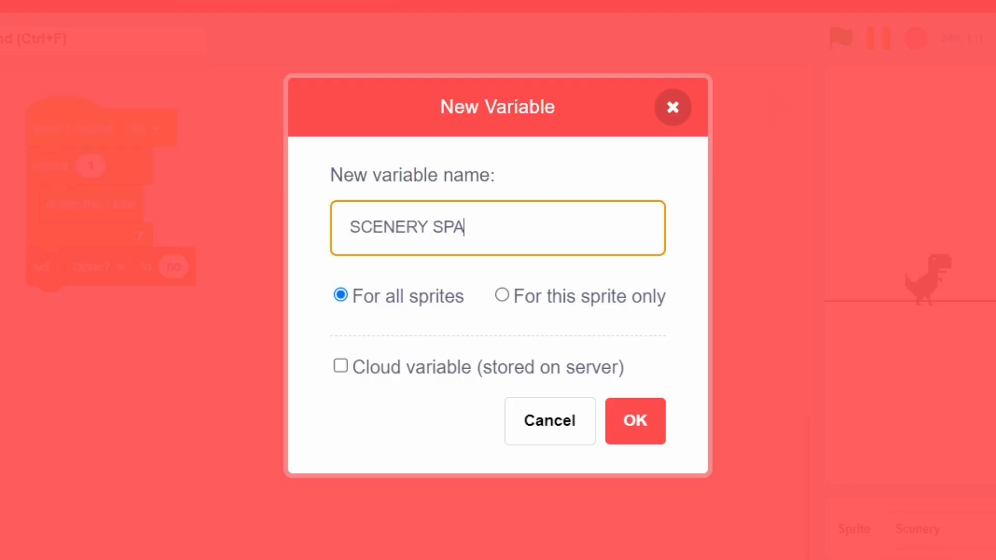
left_click(635, 420)
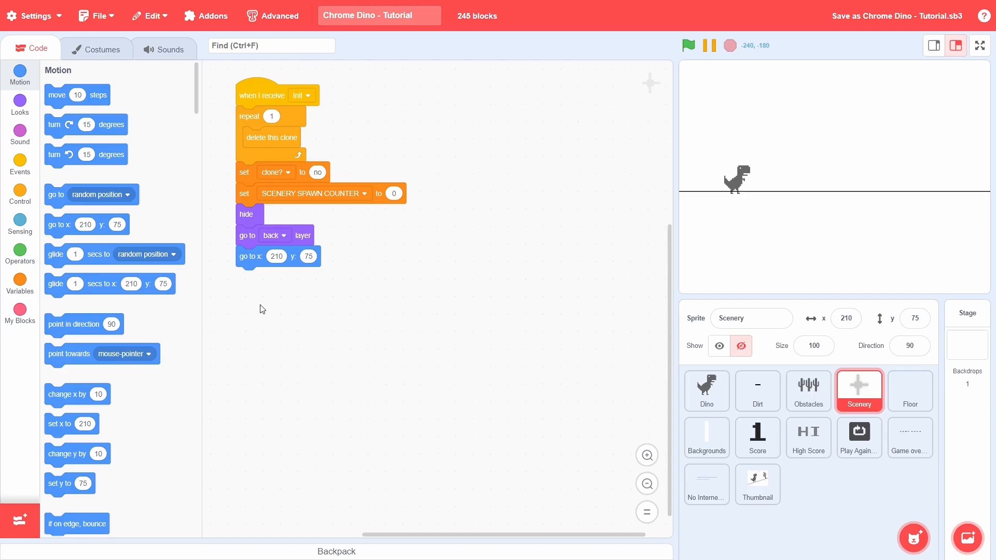
left_click(646, 454)
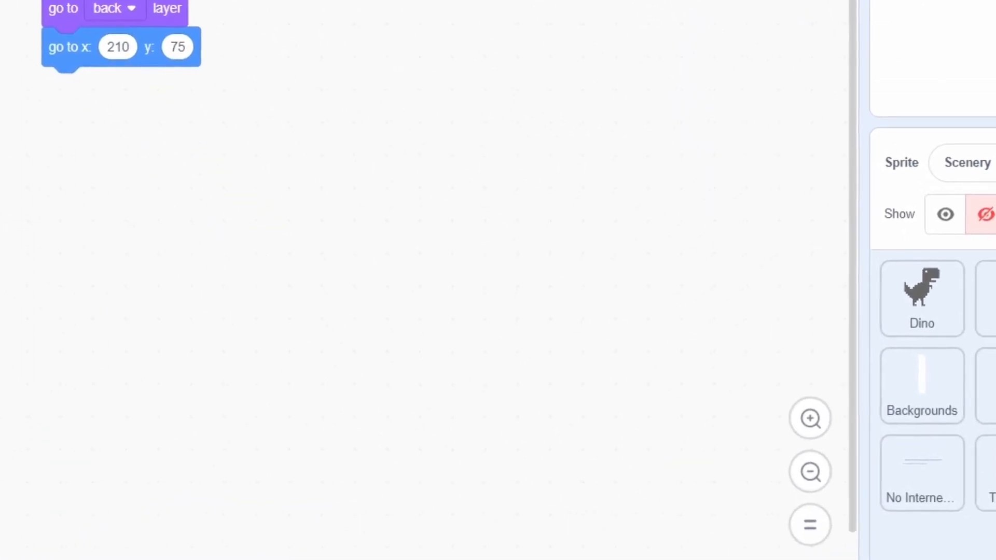
- Start a 'when I receive Tick' script that deletes clones once x position is below -210
left_click(168, 180)
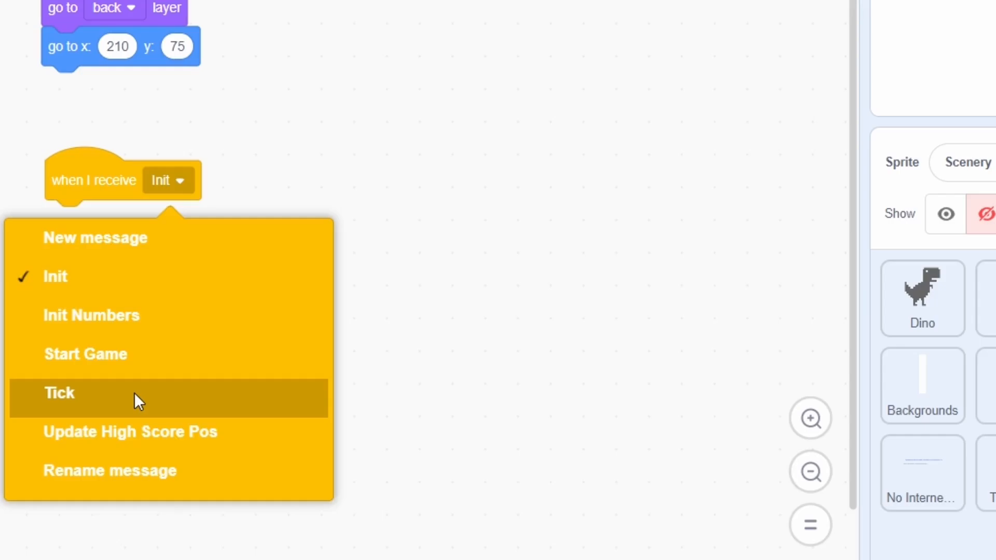
left_click(58, 392)
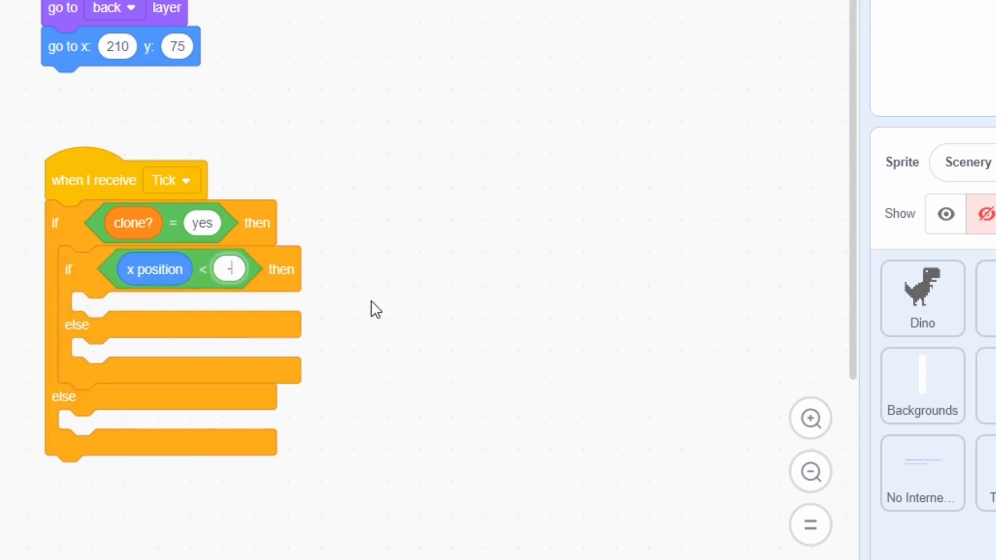
type("-210")
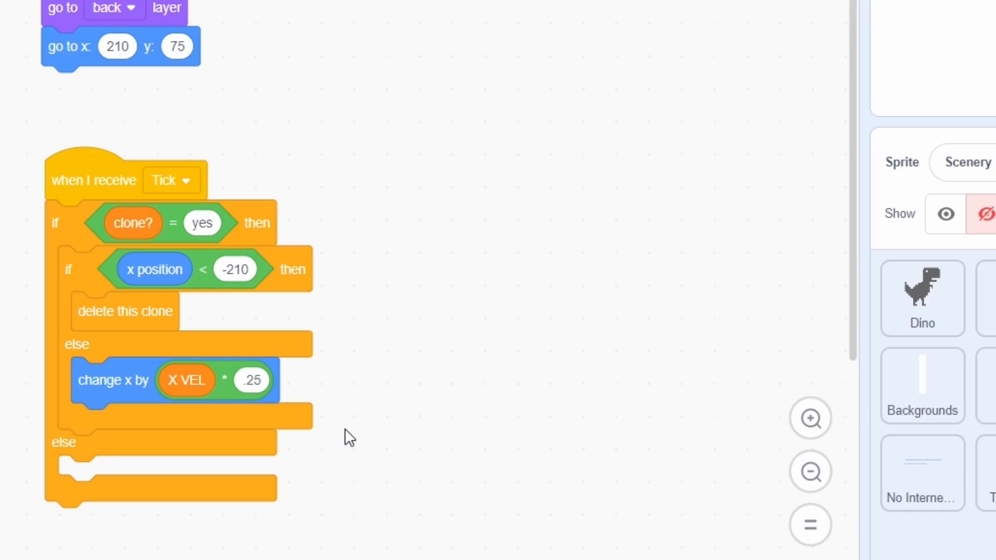
scroll("down", 3)
type("Check and")
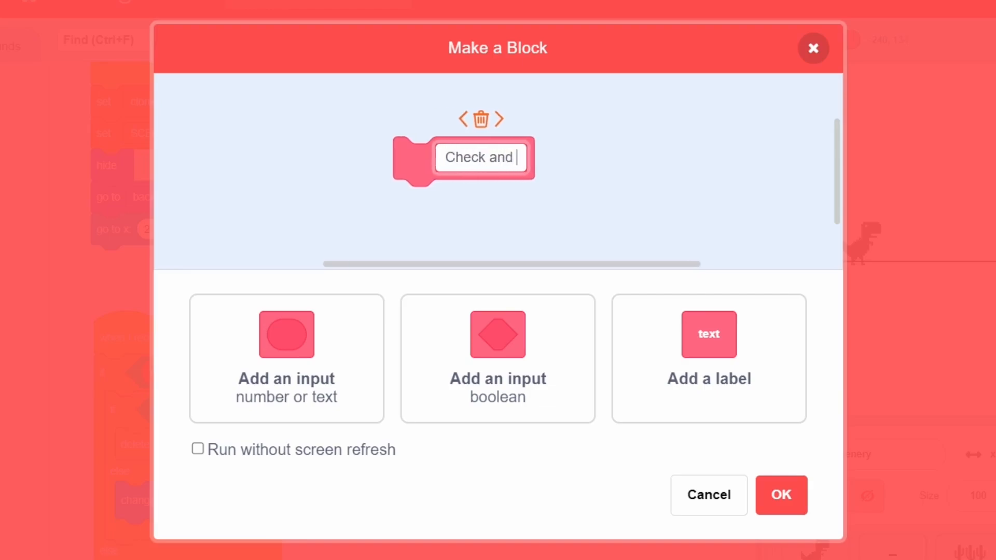
- Create the custom block 'Check and Spawn Obstacle' on the Scenery sprite
type("Spawn Obstacl")
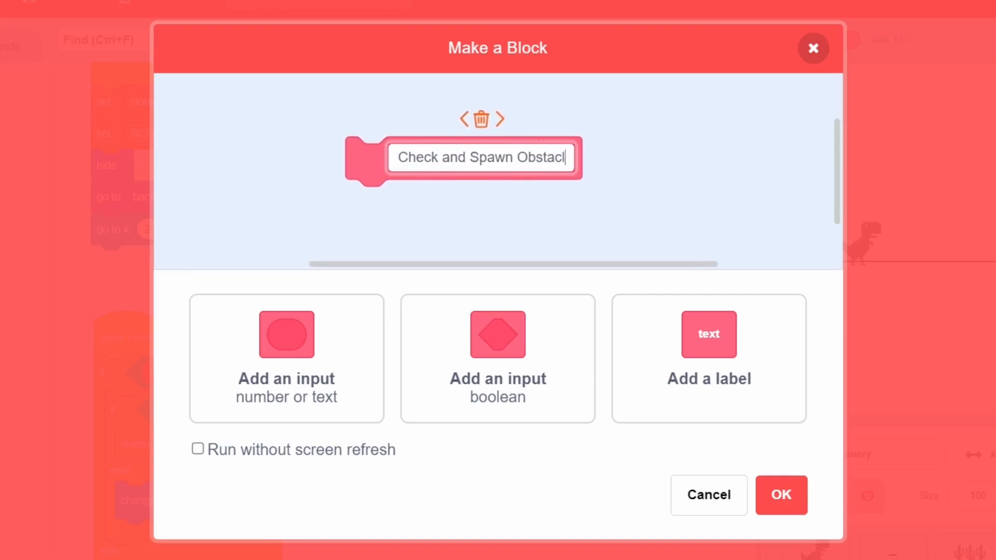
left_click(780, 495)
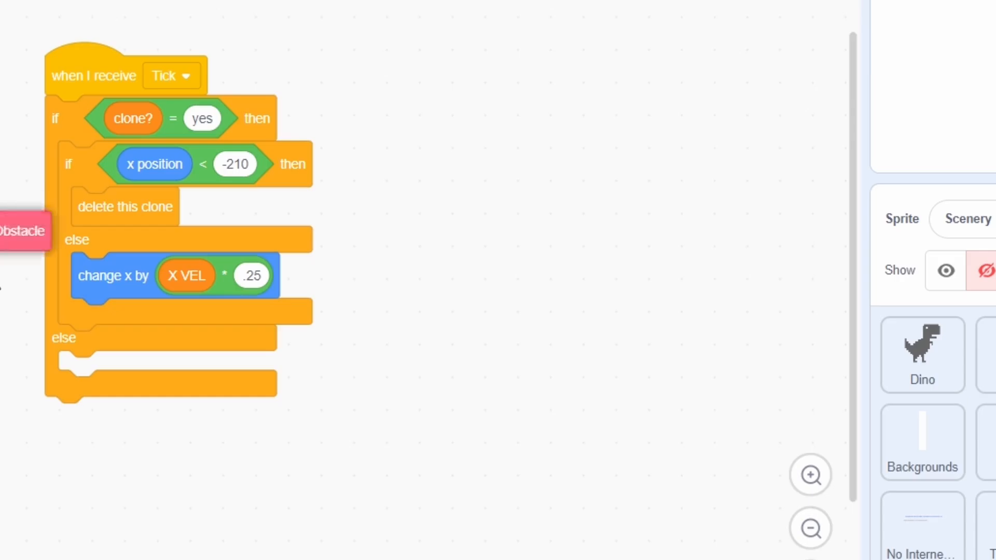
left_click(149, 408)
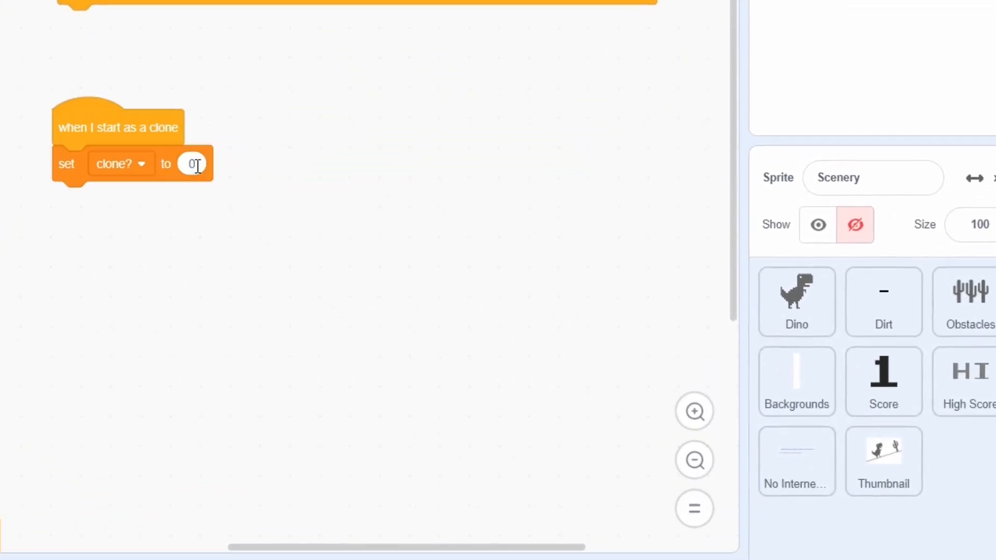
- Set the clone? variable to 'yes' in the Scenery clone start script
type("yes")
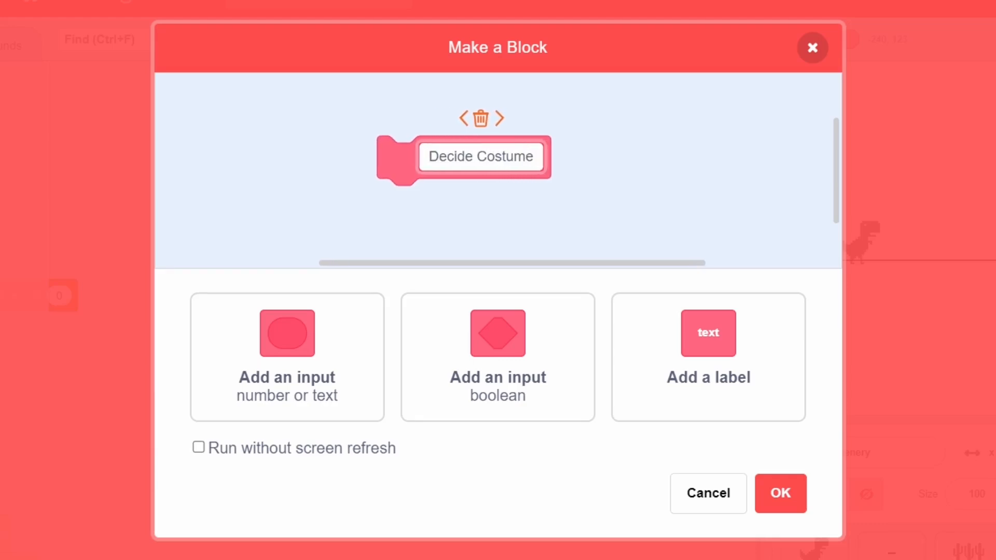
- Create the Decide Costume block and begin its definition with a switch costume block
left_click(780, 493)
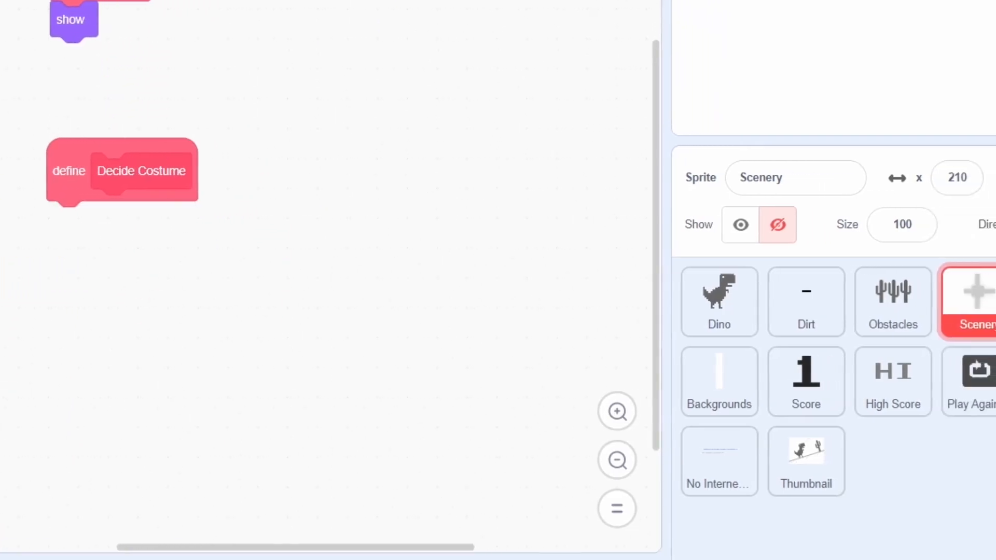
left_click(174, 219)
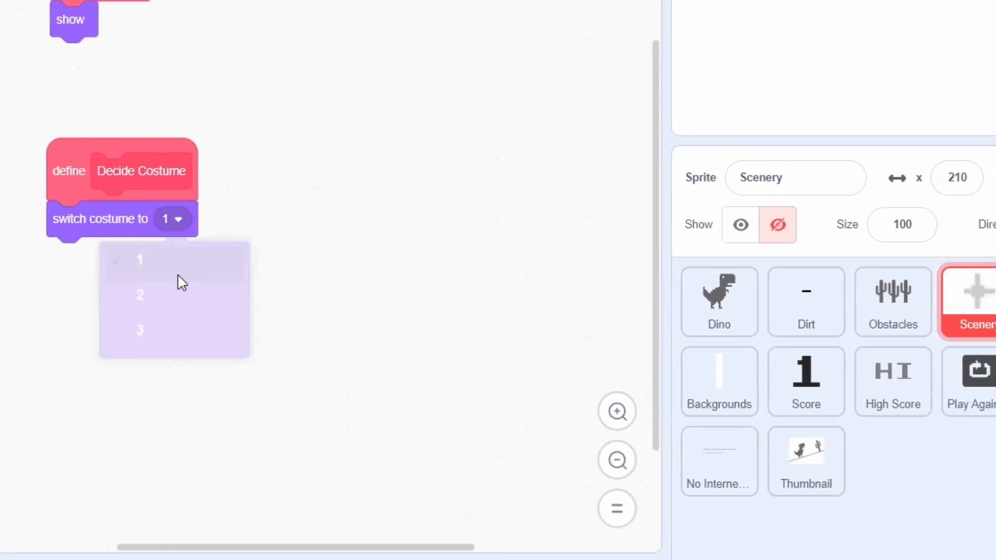